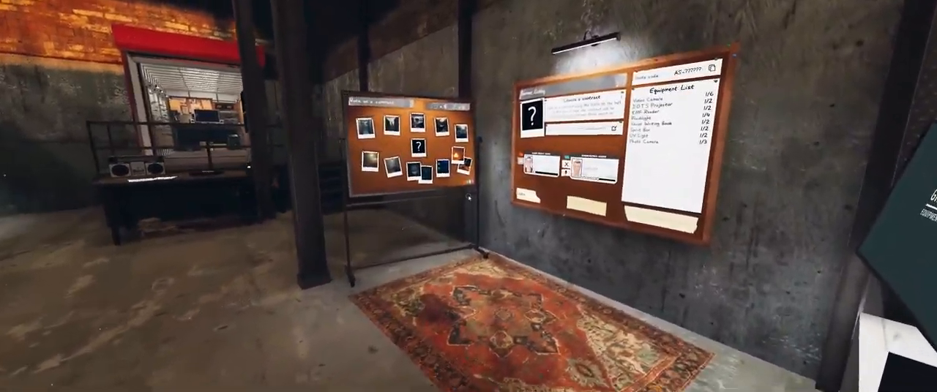
- View the 'Vote on a contract' whiteboard in the lobby
{"action": "left_click", "coordinate": [412, 146]}
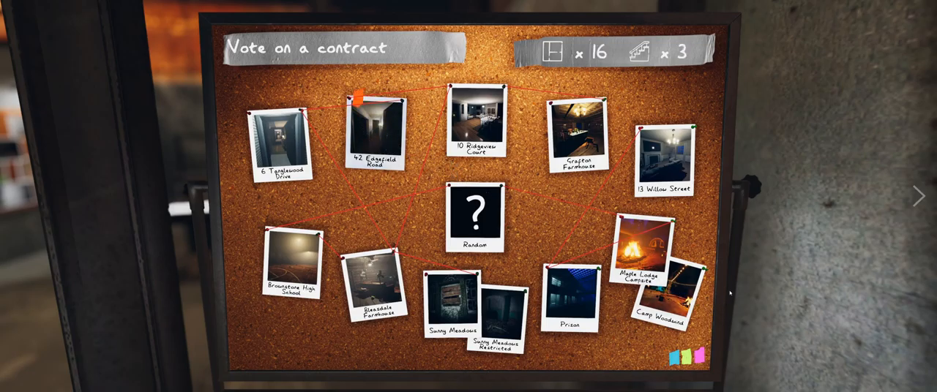
{"action": "left_click", "coordinate": [376, 128]}
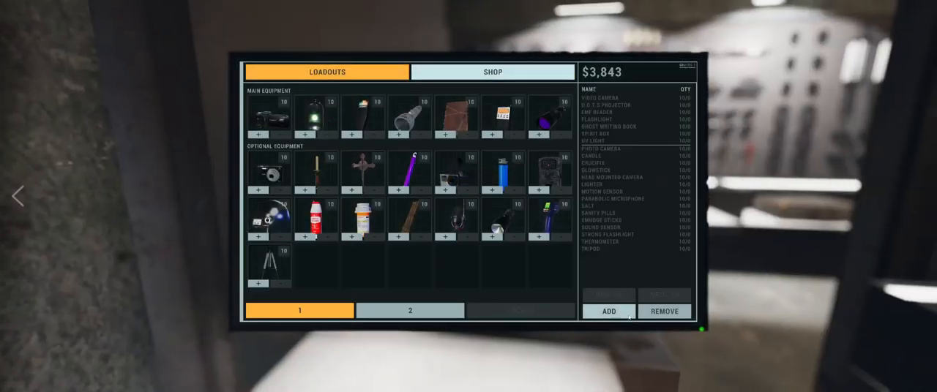
- Close the equipment loadout screen ($3,843 available) and walk back into the lobby
{"action": "left_click", "coordinate": [409, 311]}
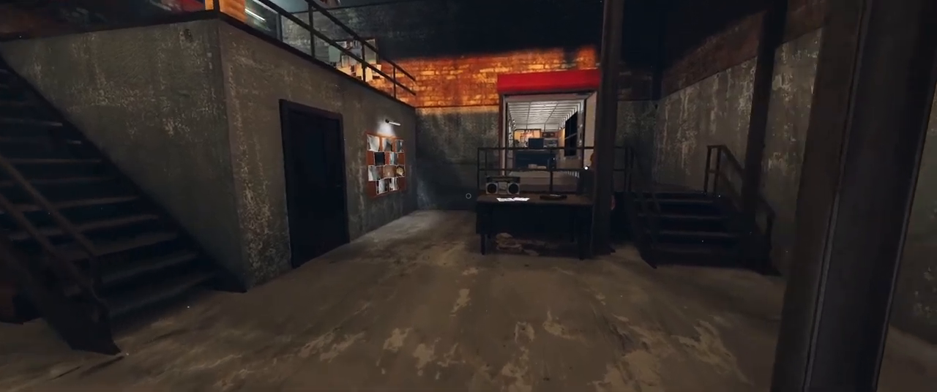
{"action": "mouse_move", "coordinate": [469, 196]}
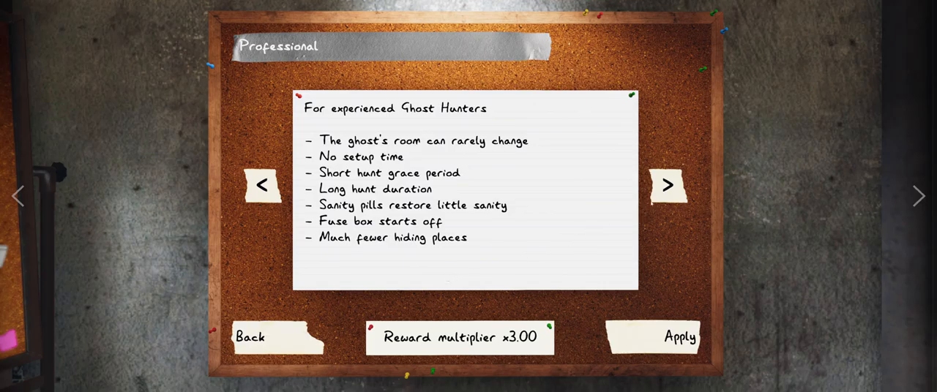
- Apply the Custom difficulty for 42 Edgefield Road and return to the Server Lobby
{"action": "left_click", "coordinate": [667, 185]}
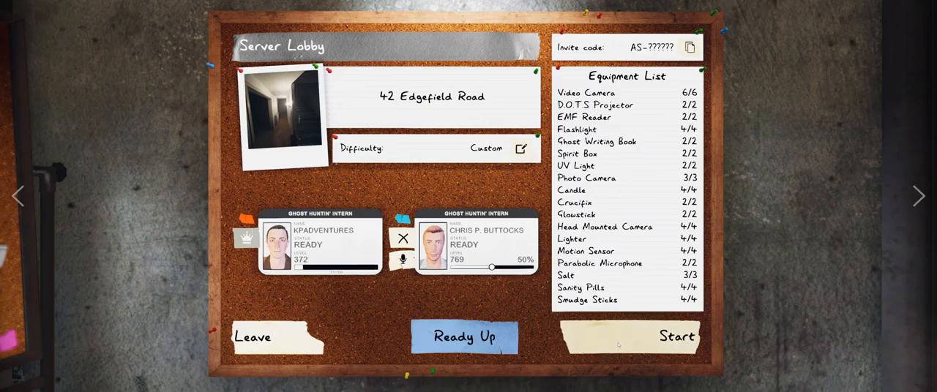
{"action": "left_click", "coordinate": [675, 337]}
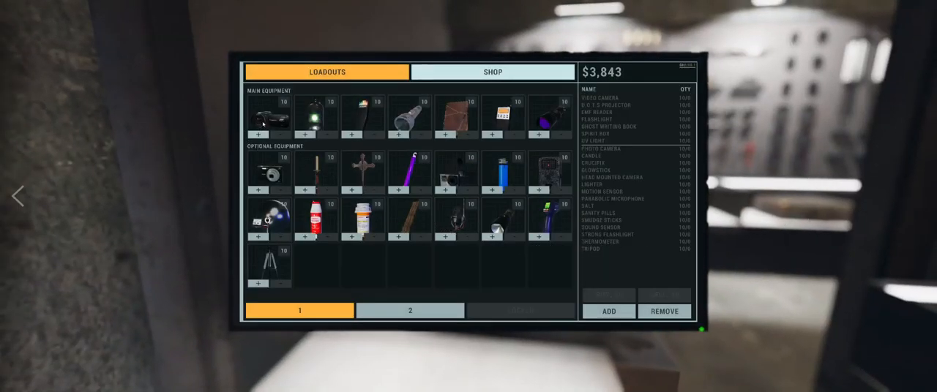
{"action": "mouse_move", "coordinate": [434, 243]}
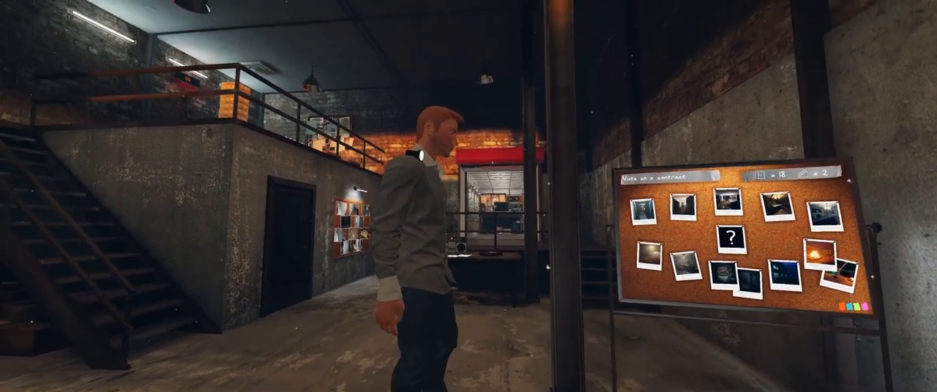
{"action": "mouse_move", "coordinate": [469, 196]}
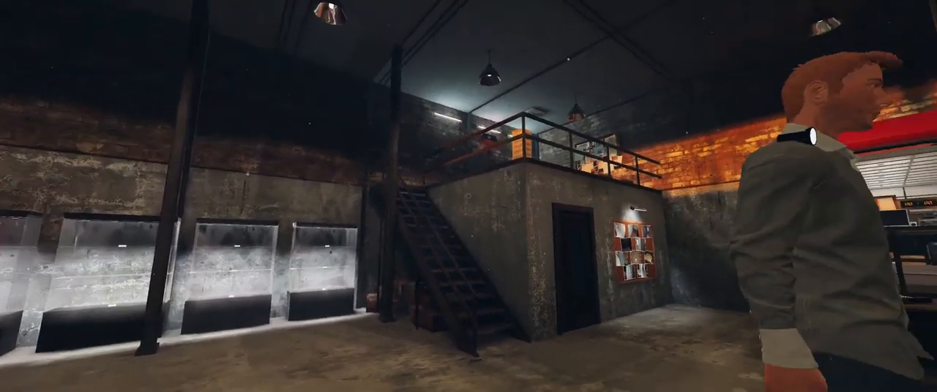
{"action": "mouse_move", "coordinate": [469, 196]}
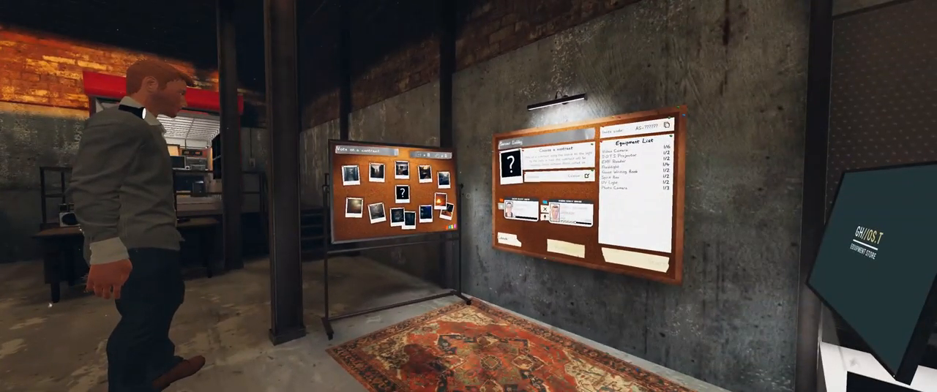
{"action": "mouse_move", "coordinate": [469, 196]}
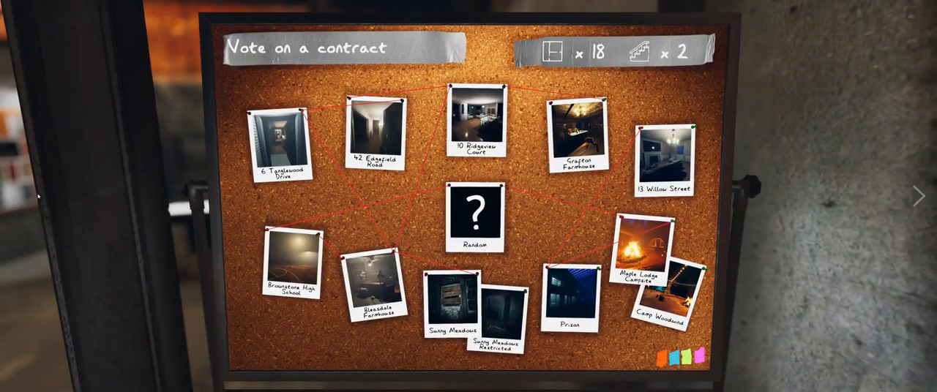
- Vote for the Random card on the contract board
{"action": "left_click", "coordinate": [475, 212]}
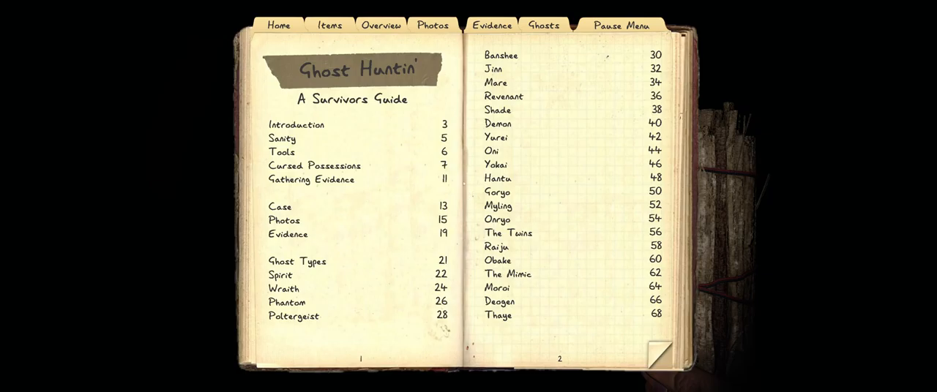
- Circle Onryo instead of Spirit on the journal's Evidence page, then close the journal
{"action": "left_click", "coordinate": [491, 25]}
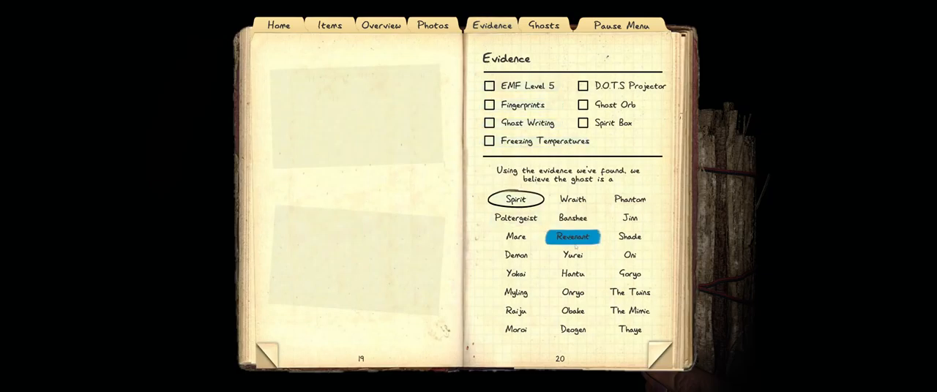
{"action": "left_click", "coordinate": [572, 311]}
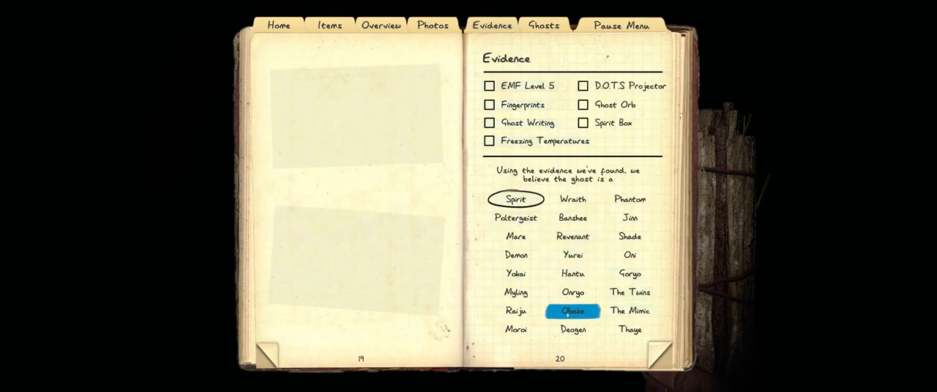
{"action": "left_click", "coordinate": [573, 329]}
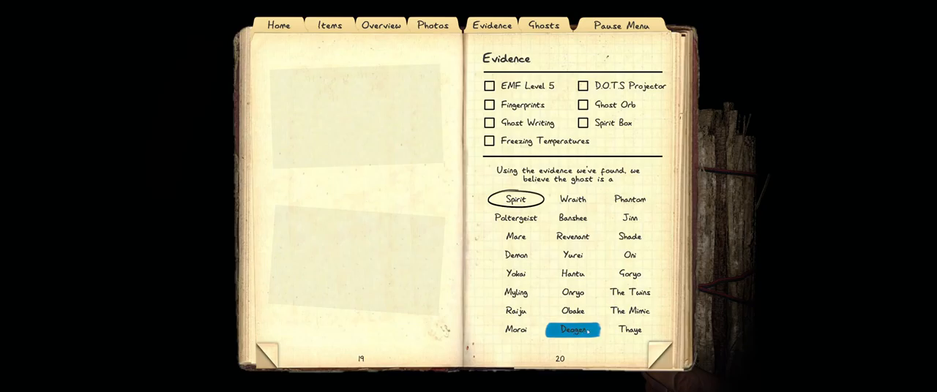
{"action": "left_click", "coordinate": [572, 291]}
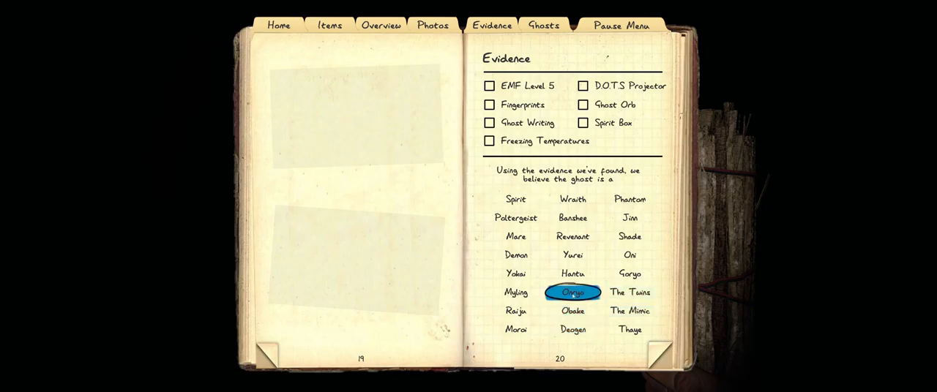
{"action": "left_click", "coordinate": [516, 255]}
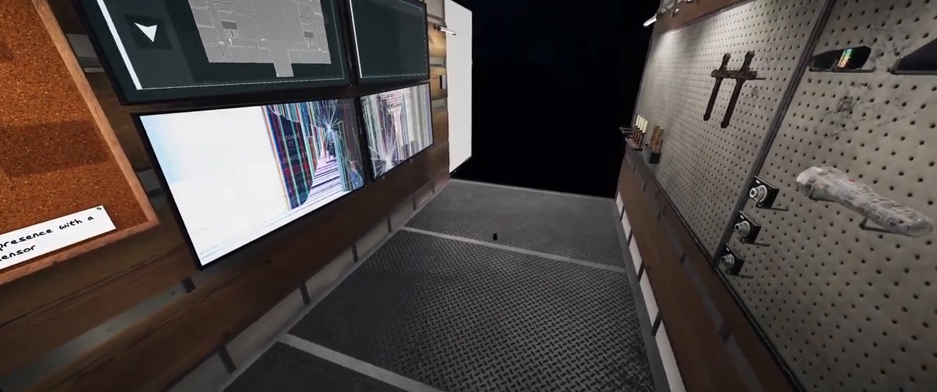
{"action": "mouse_move", "coordinate": [469, 196]}
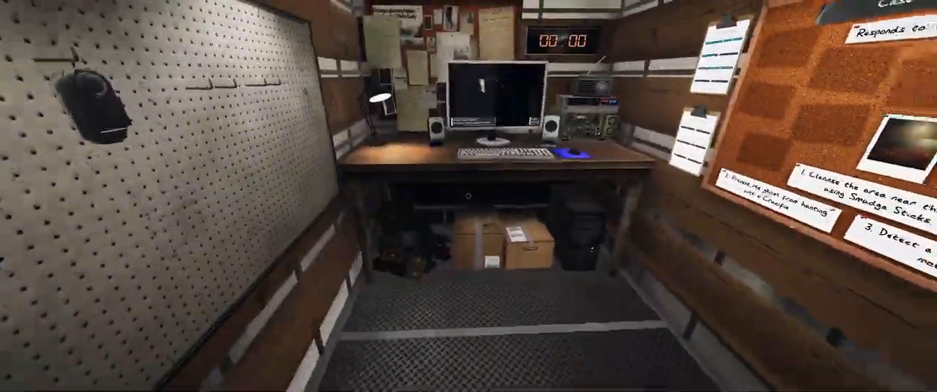